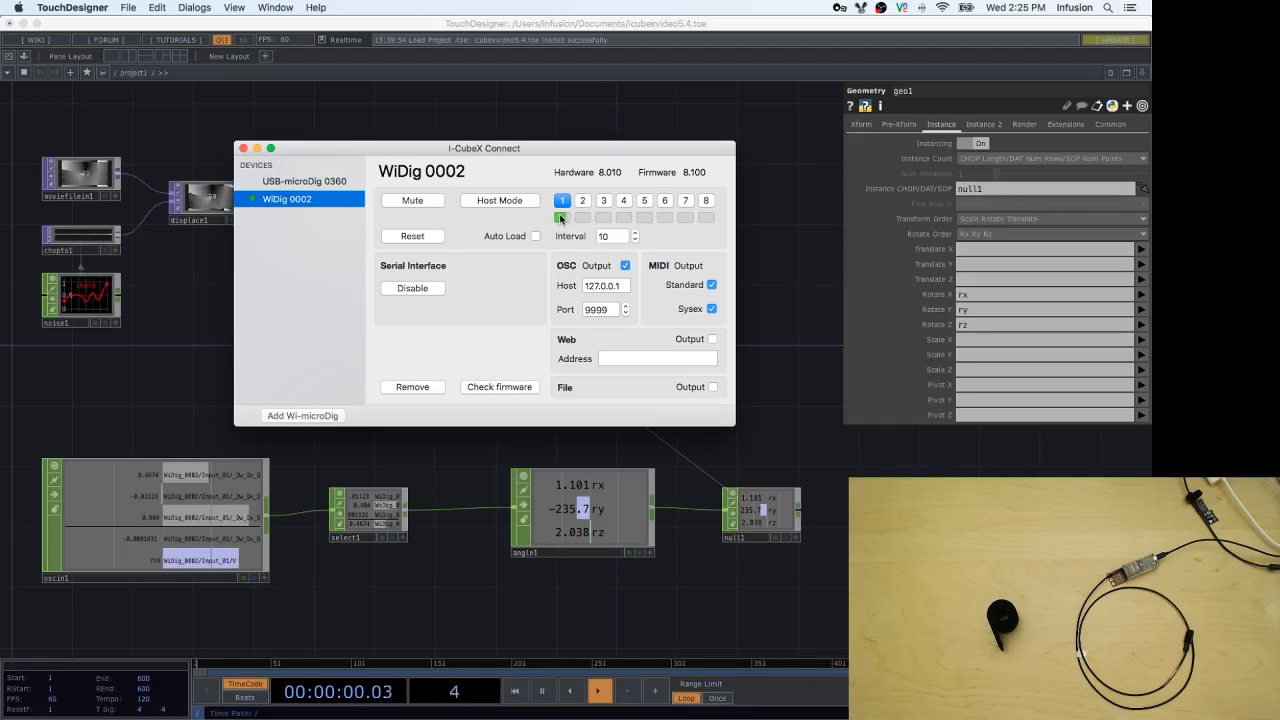
Choose Orient4D as the sensor mode for the WiDig 0002's first input and verify it.
click(584, 216)
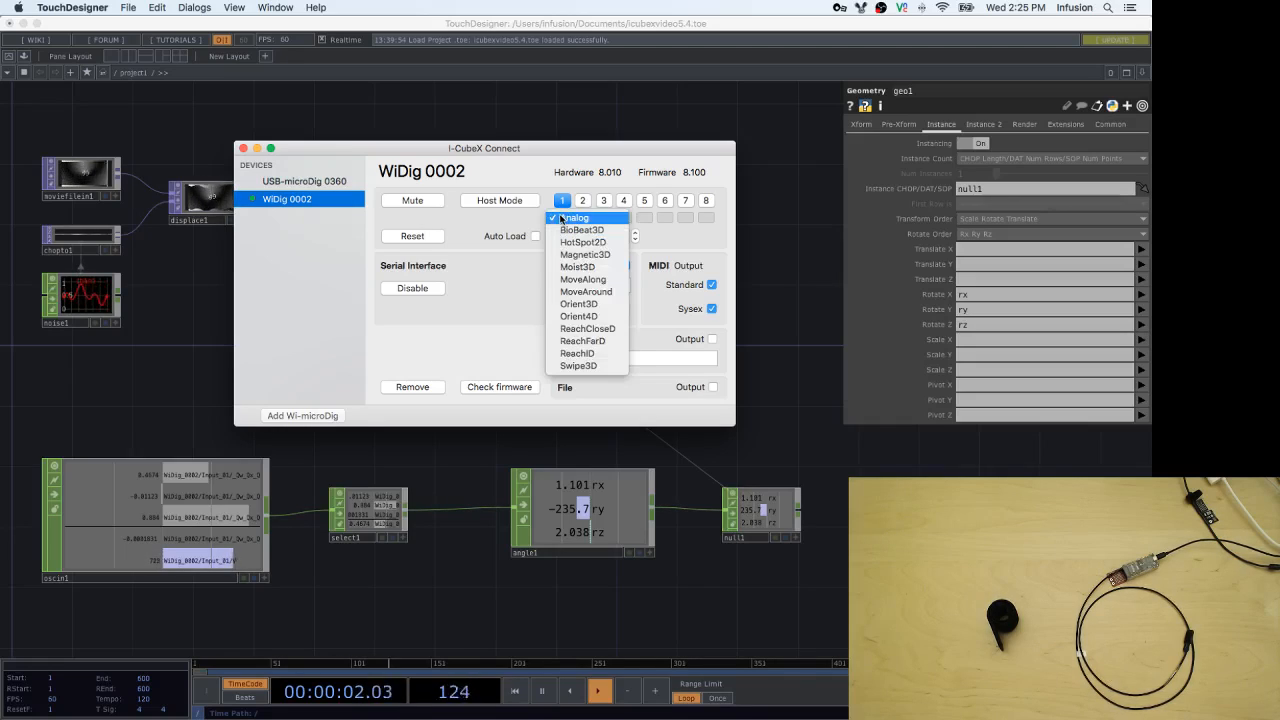
mouse_move(578, 304)
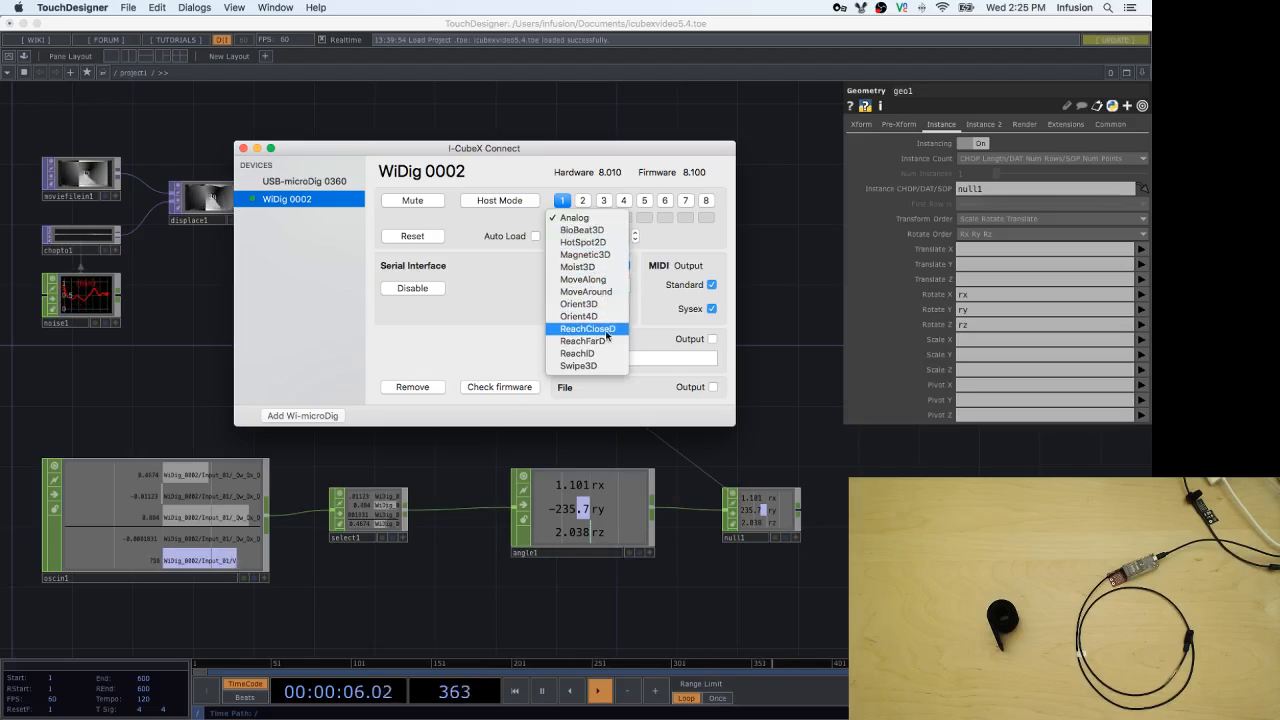
mouse_move(580, 316)
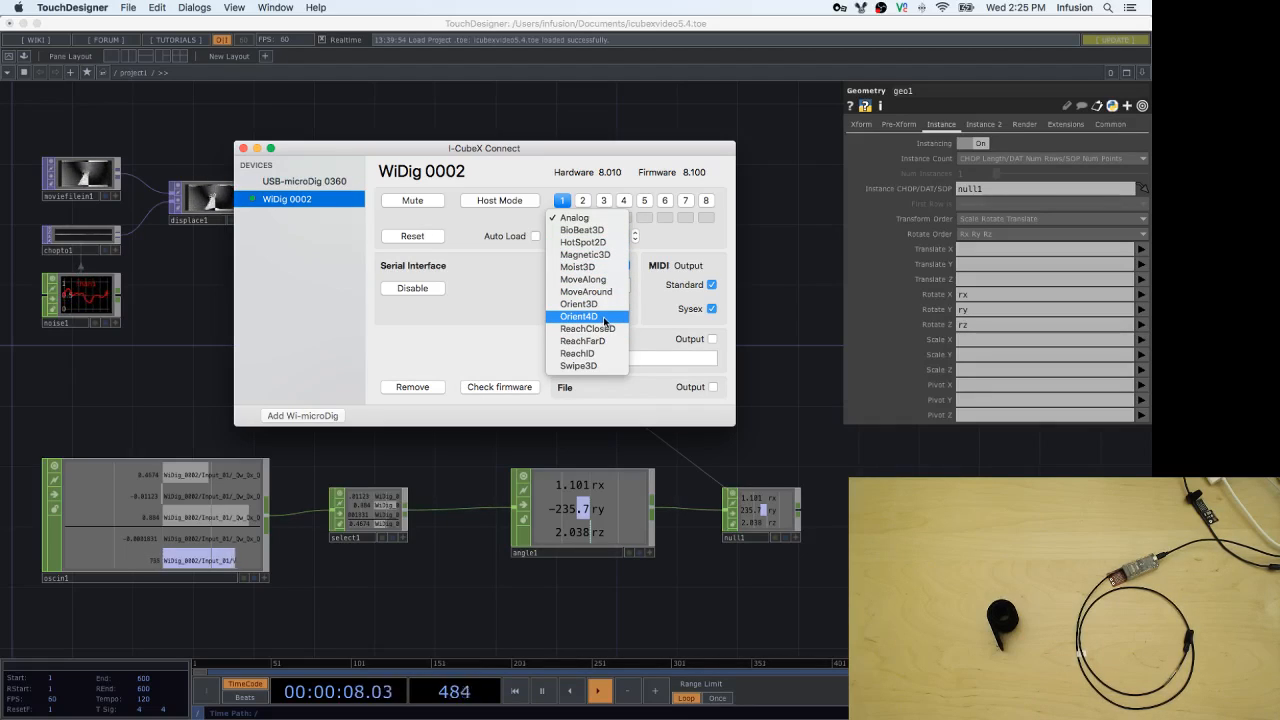
click(580, 316)
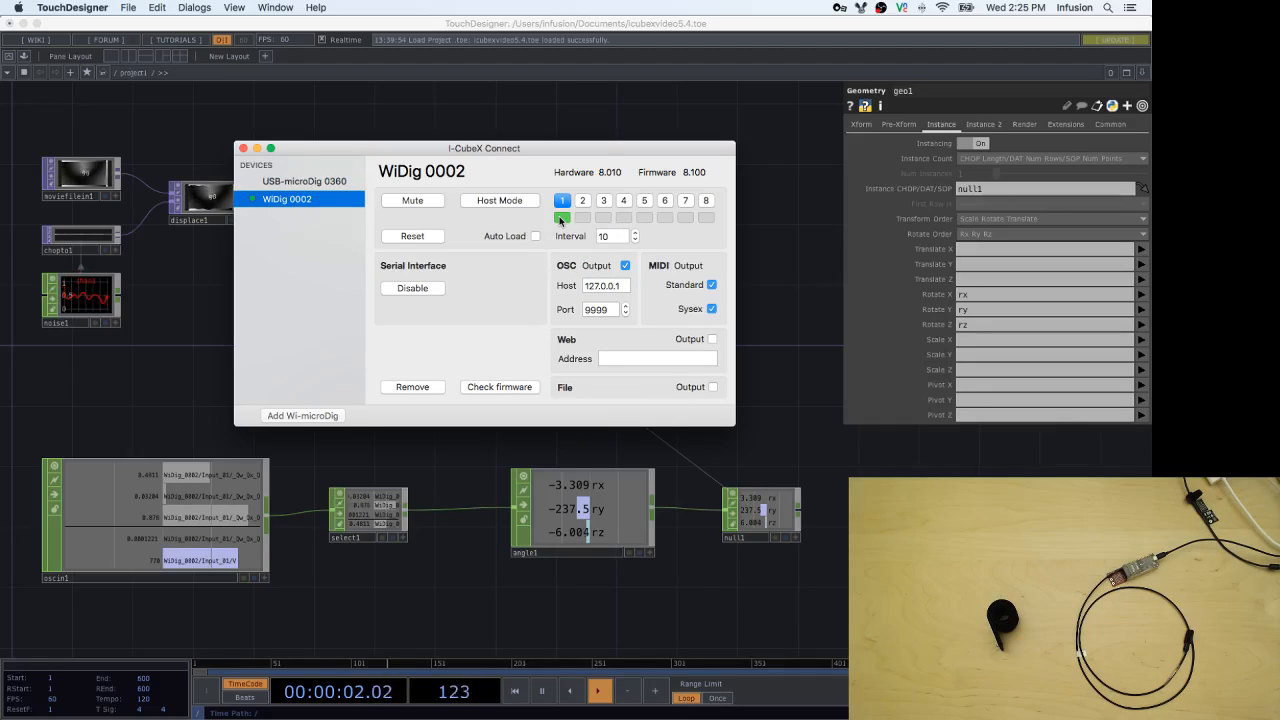
click(562, 216)
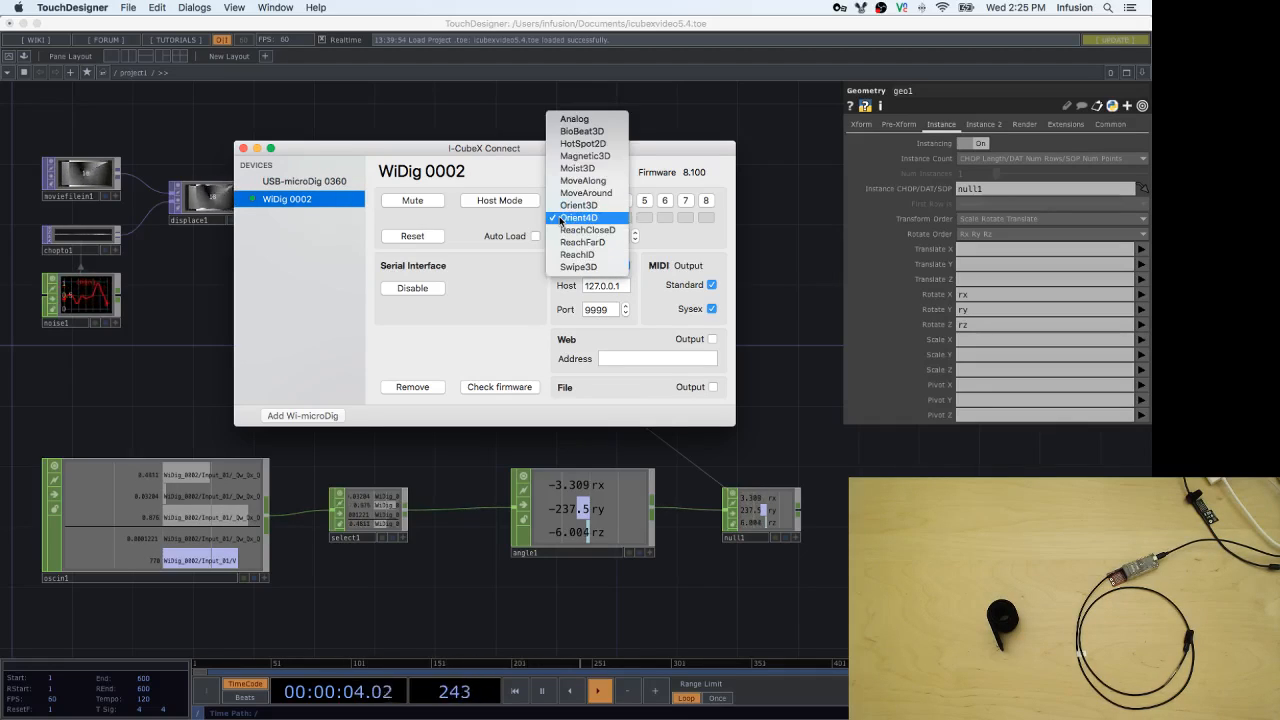
click(580, 216)
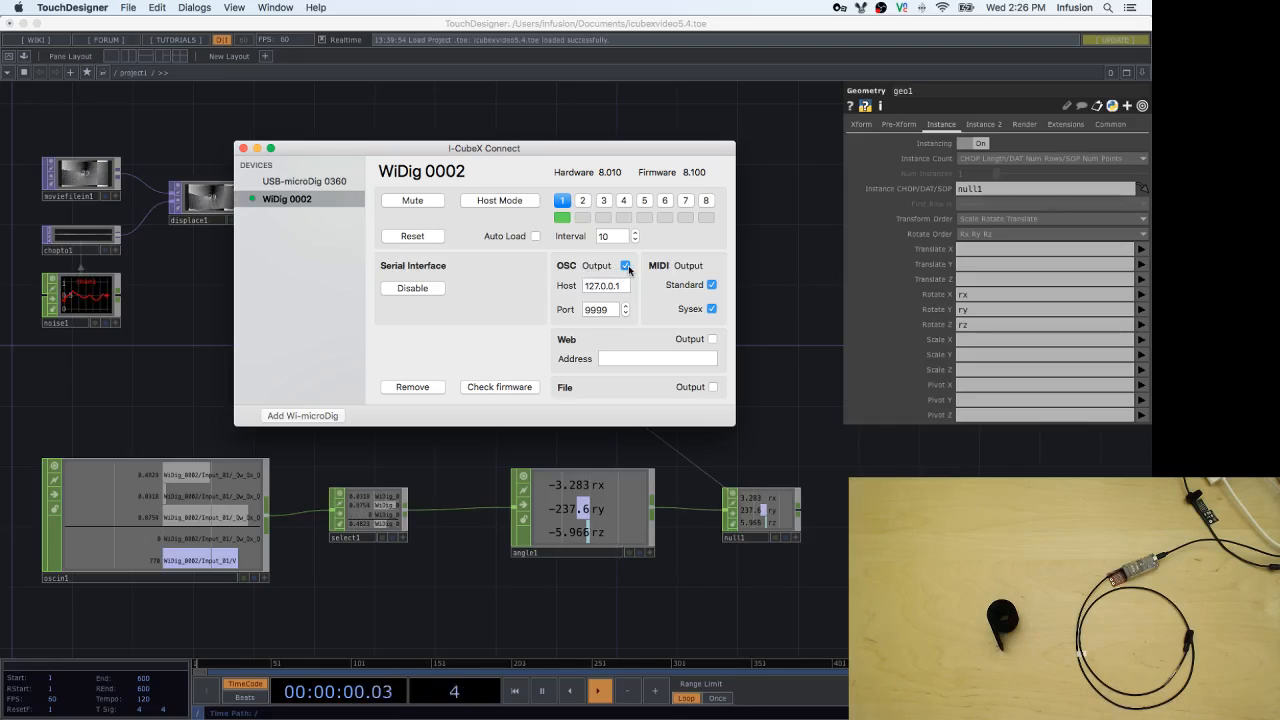
Close the WiDig settings window, leaving the TouchDesigner network receiving orientation values.
click(624, 266)
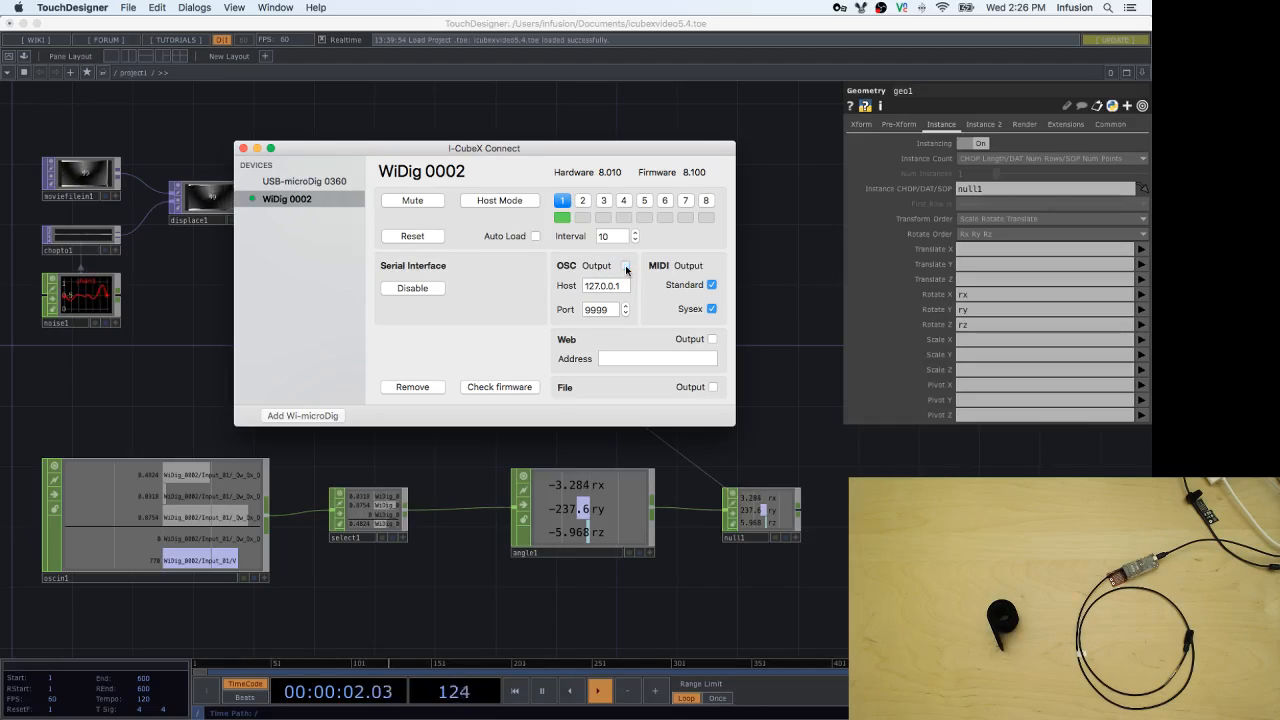
click(624, 266)
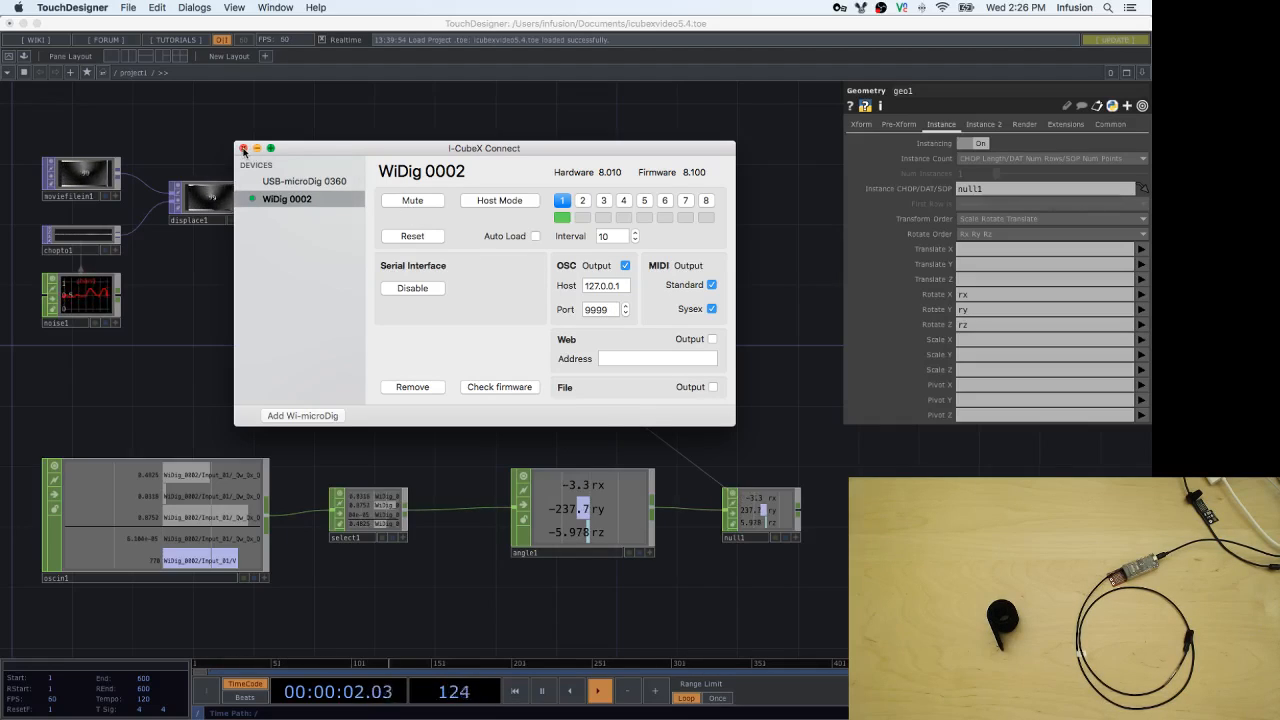
click(244, 148)
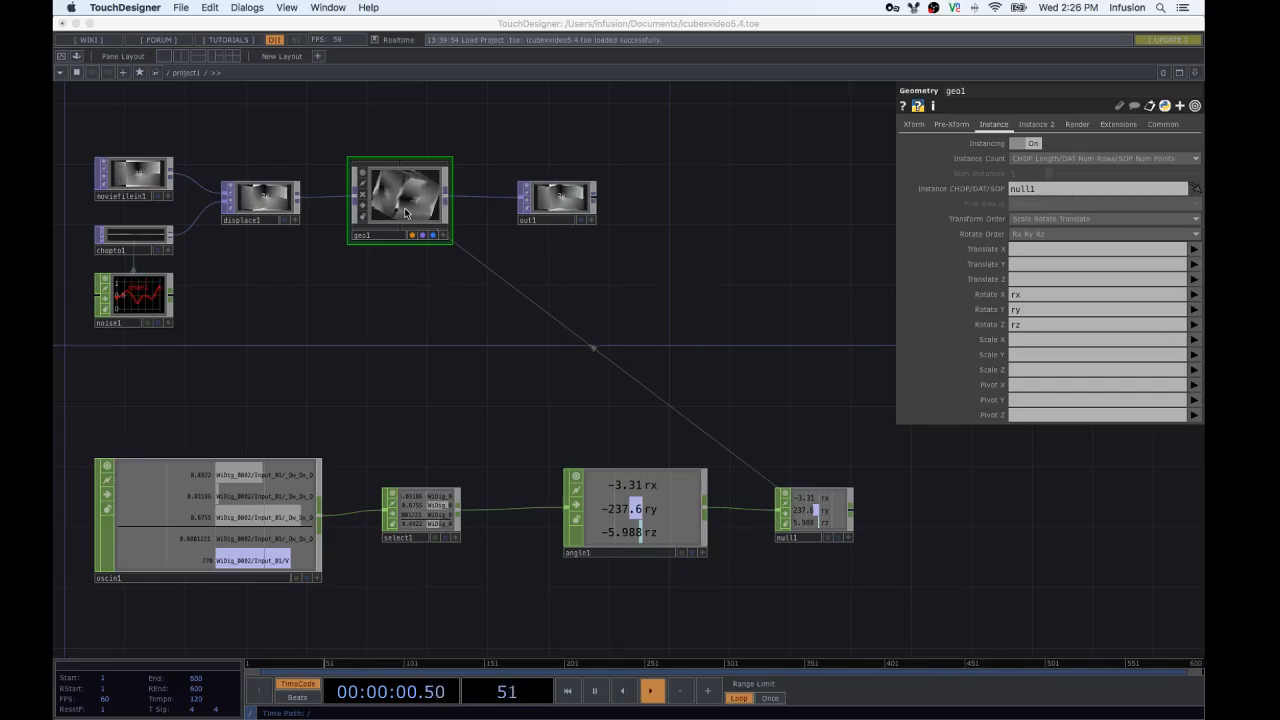
Bring up the OP Create Dialog in the network editor to add a new operator.
click(650, 692)
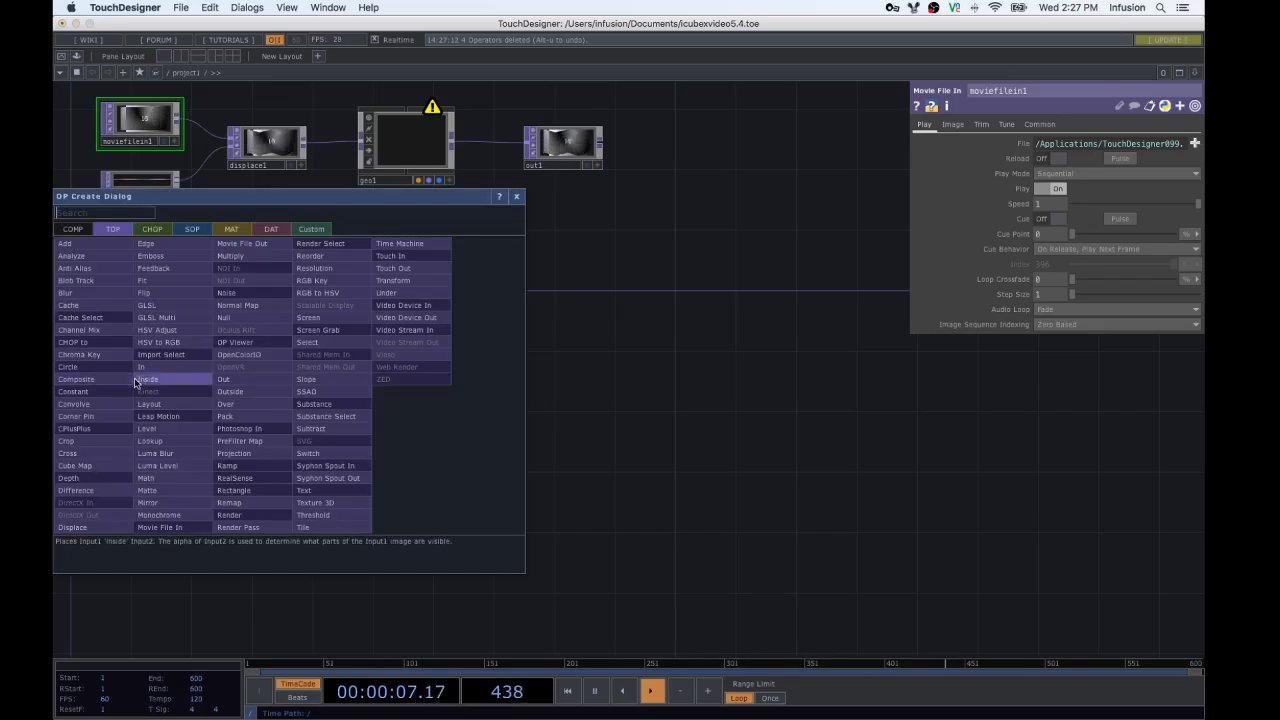
Add a Select CHOP fed by oscin1's four quaternion channels.
click(152, 228)
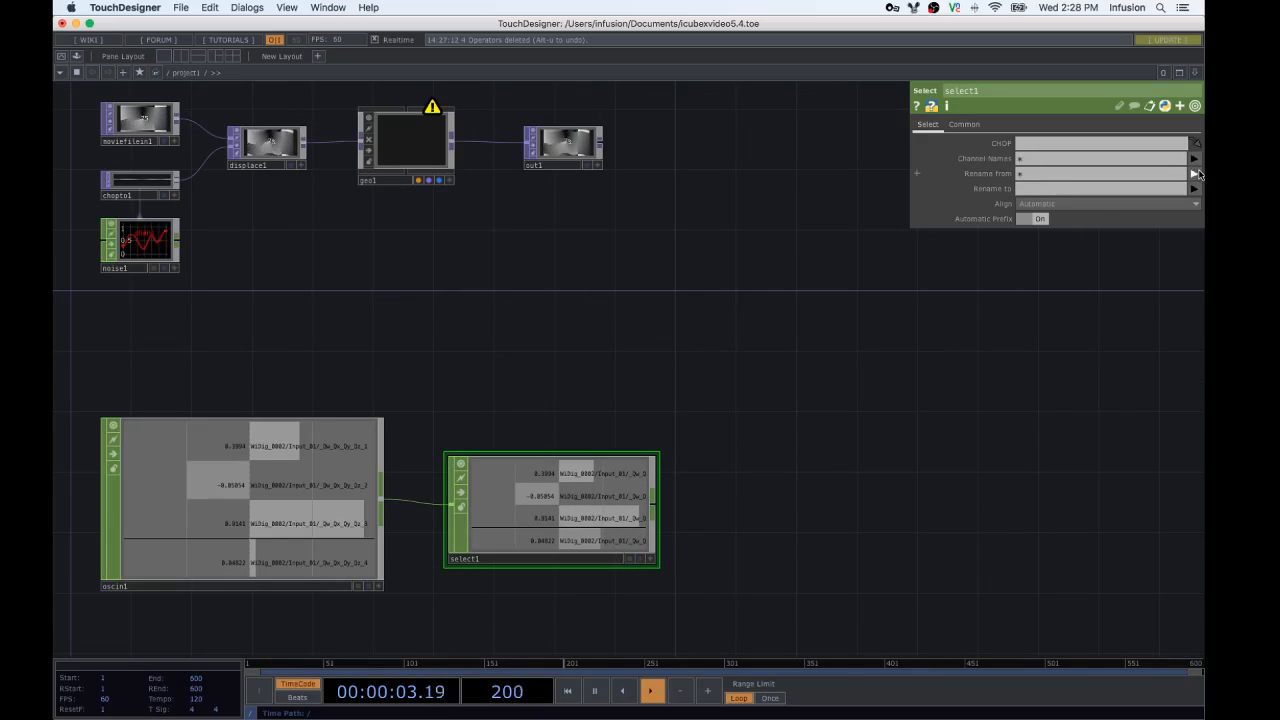
Add an Angle CHOP after select1 with input and output units in degrees.
click(1192, 158)
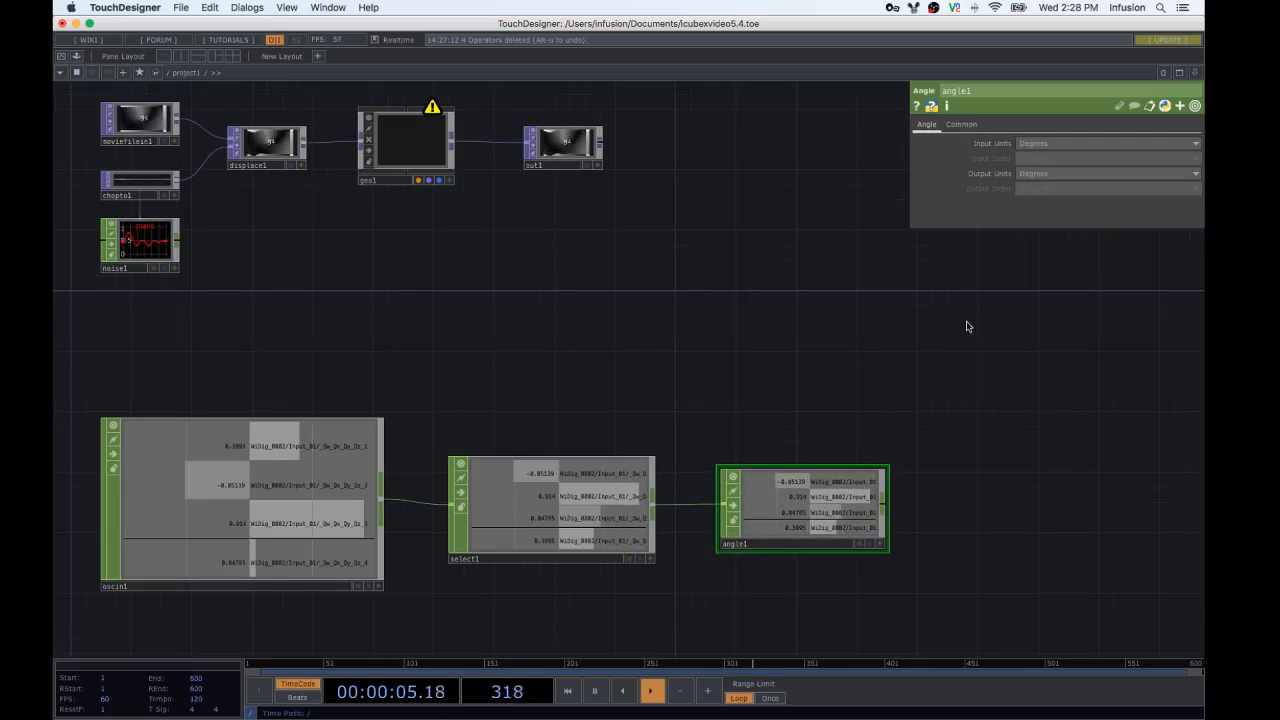
Set angle1's input units to Quaternion, outputting rx, ry, rz degrees to a Null linked to geo1.
click(1104, 144)
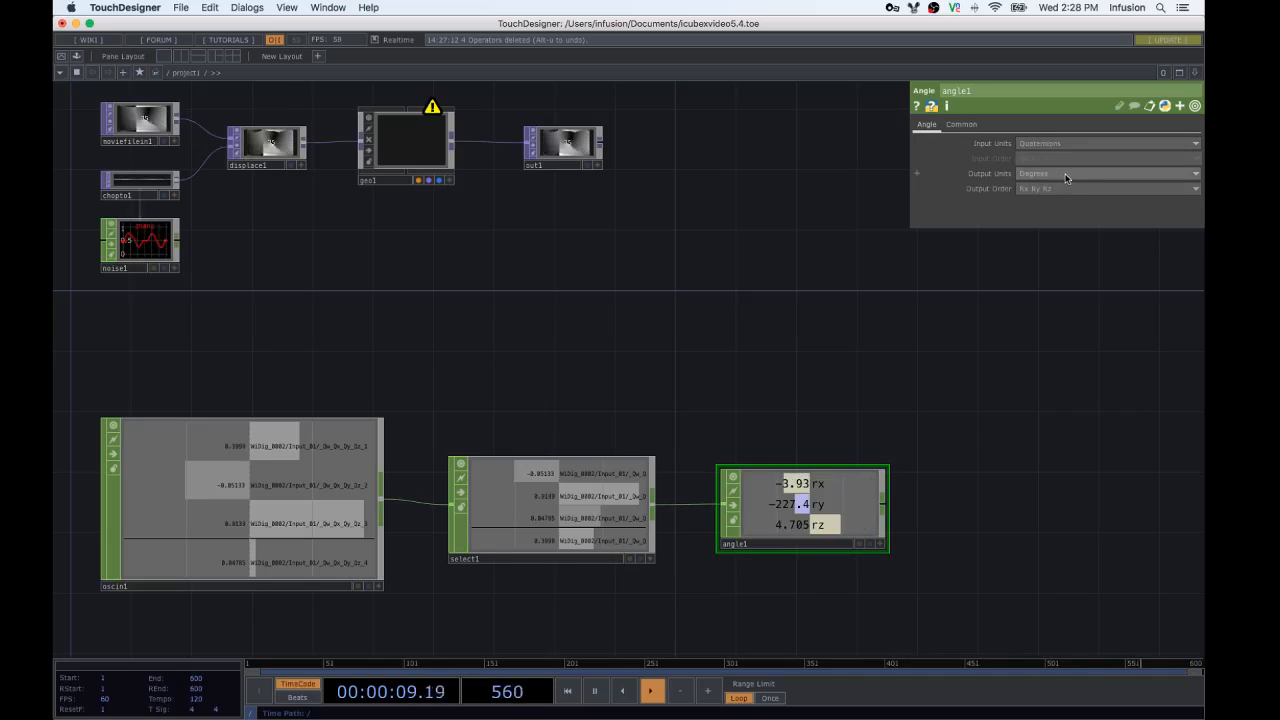
click(1104, 188)
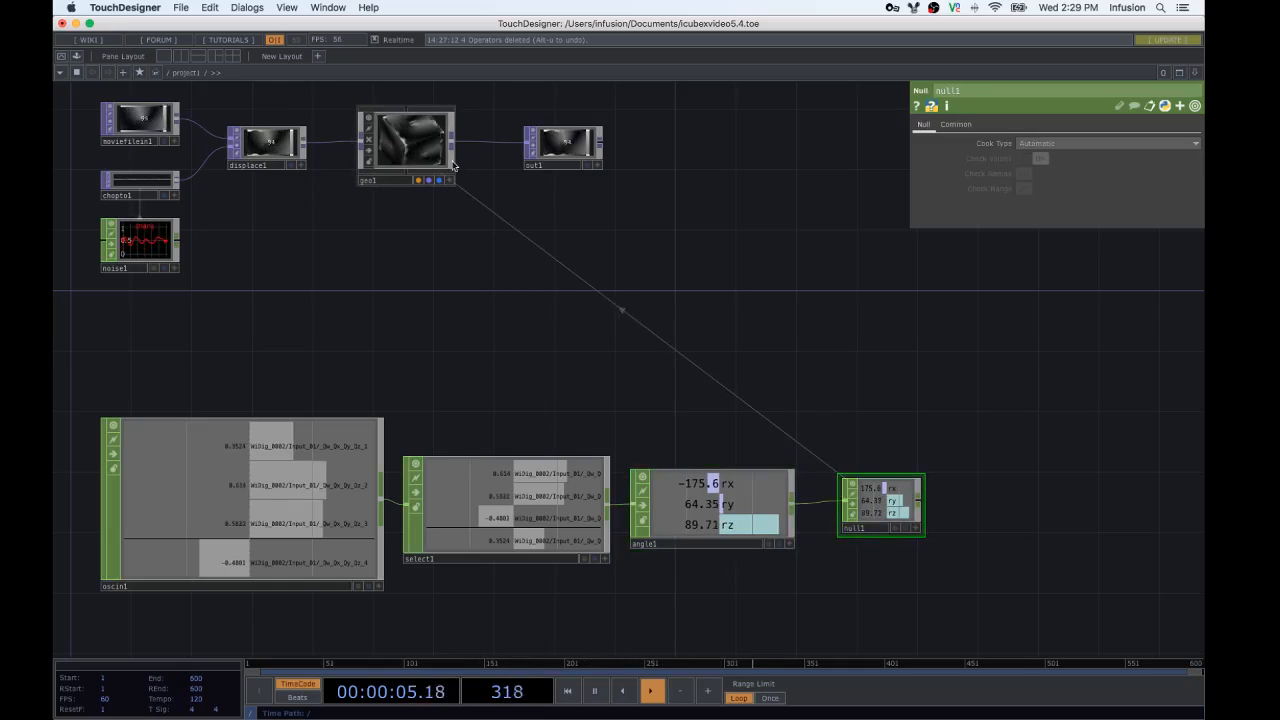
Confirm geo1's Instance Rotate X/Y/Z use rx, ry, rz and enlarge its viewer to watch the cube.
click(404, 144)
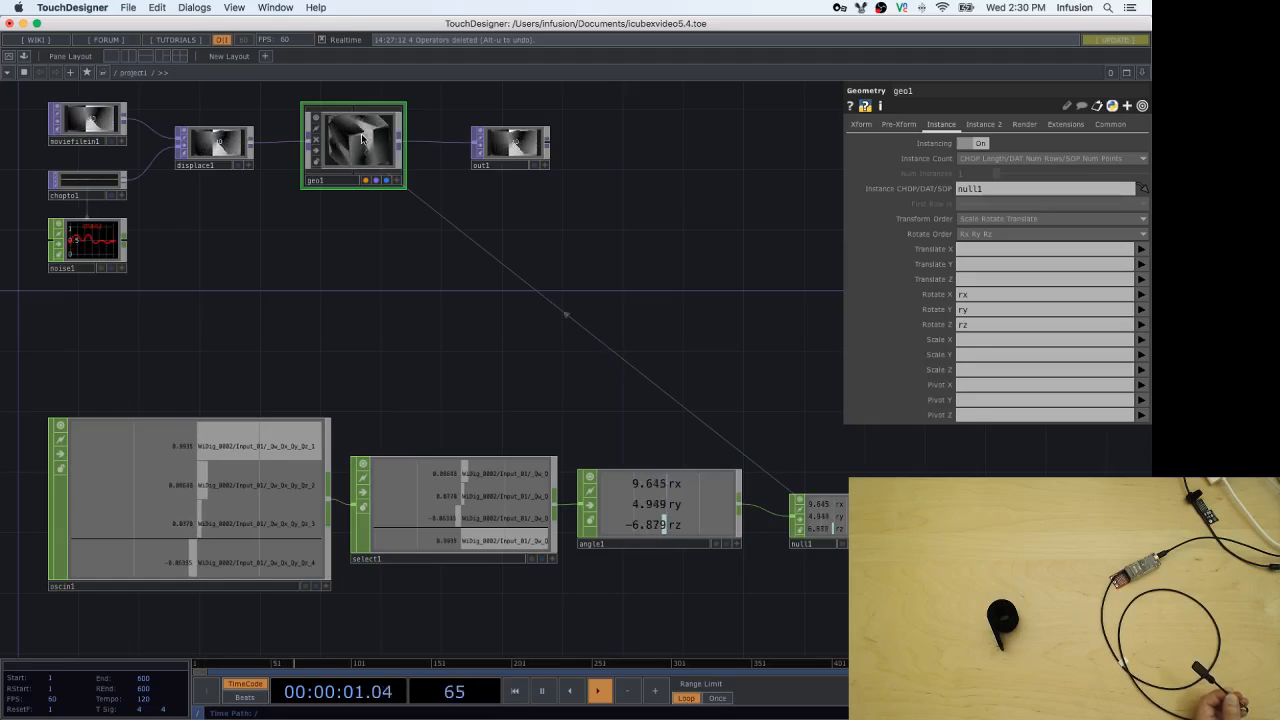
double_click(352, 144)
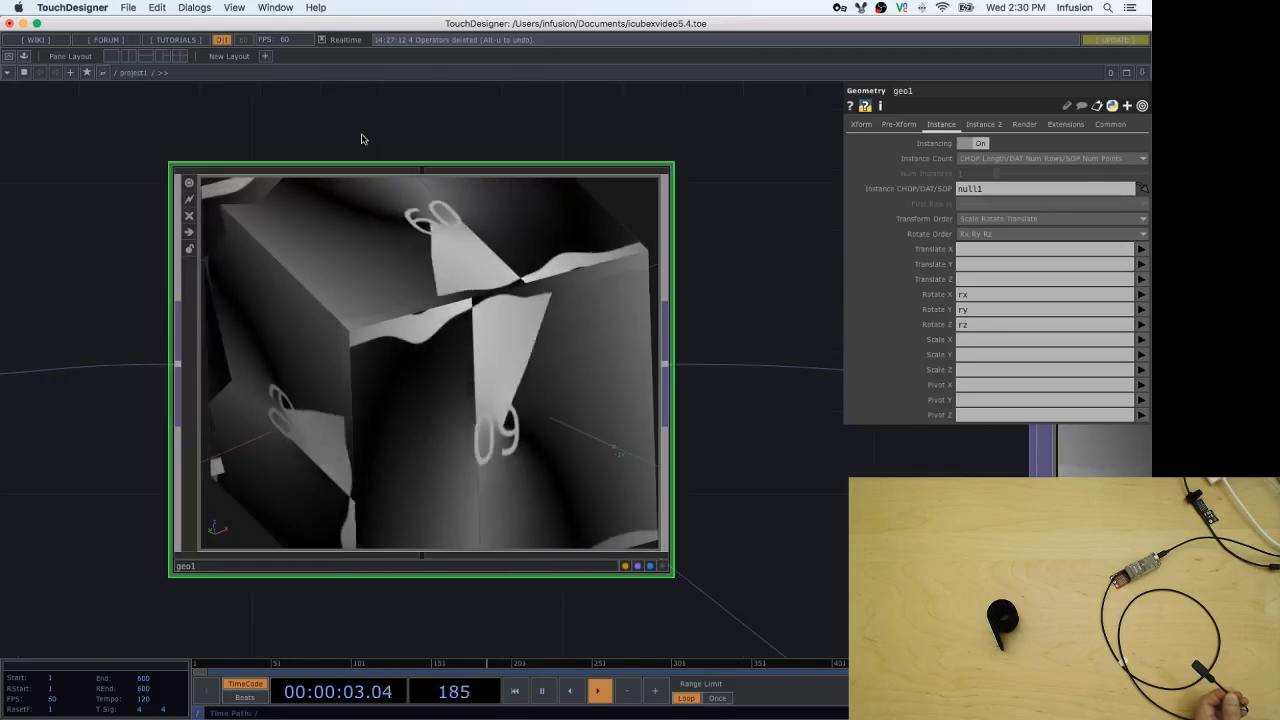